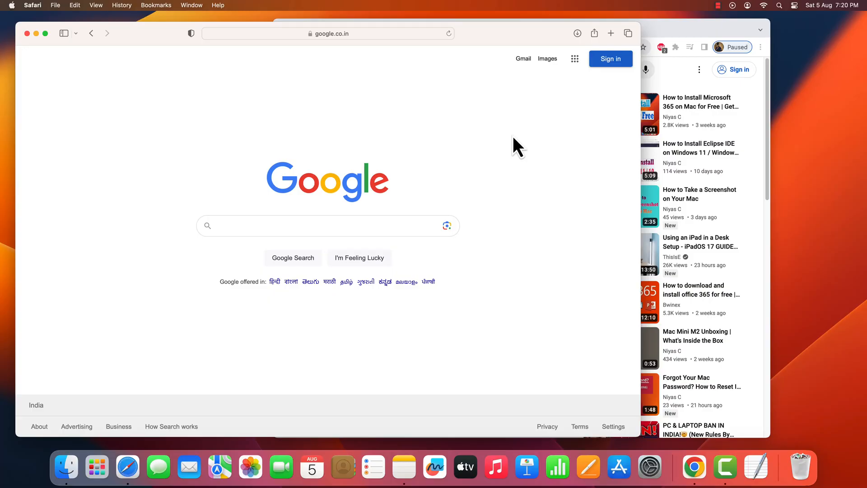
{"action": "mouse_move", "coordinate": [490, 131]}
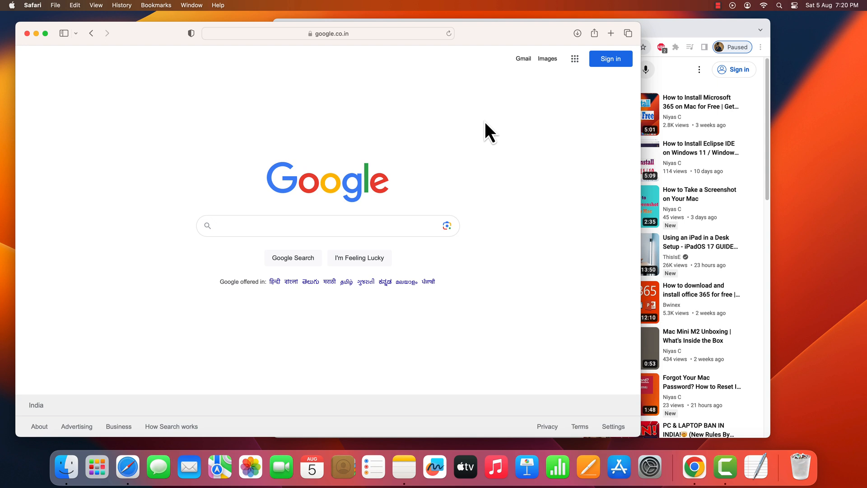
{"action": "mouse_move", "coordinate": [141, 81]}
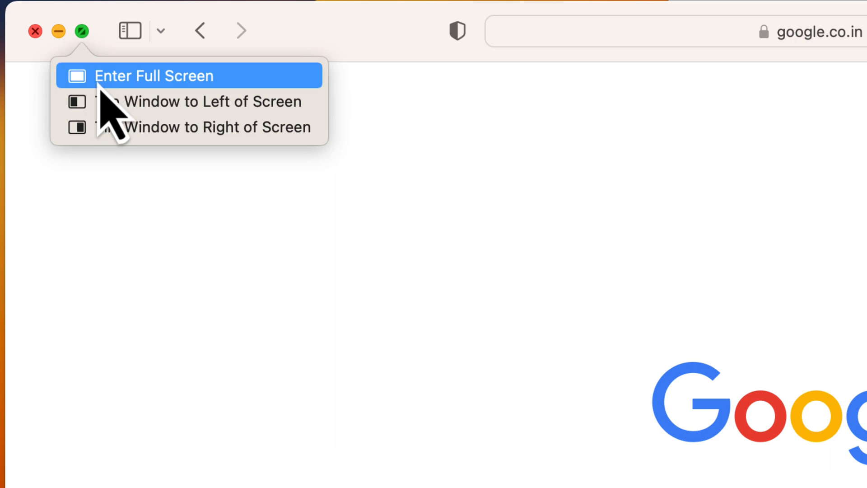
{"action": "mouse_move", "coordinate": [137, 127]}
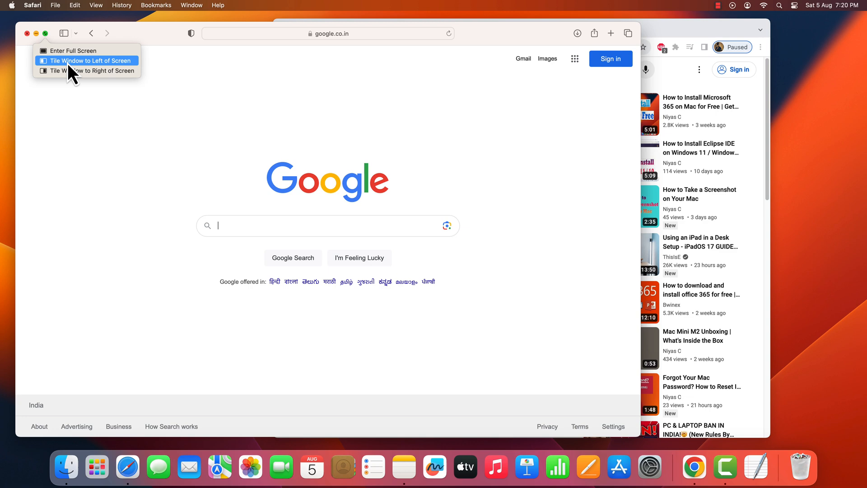
Tile the Safari Google window to the left half of the screen.
{"action": "left_click", "coordinate": [85, 60]}
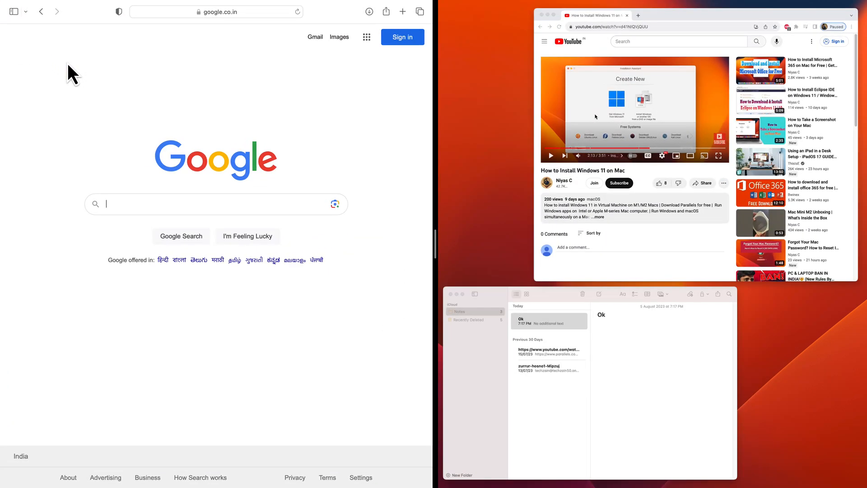
{"action": "mouse_move", "coordinate": [446, 235]}
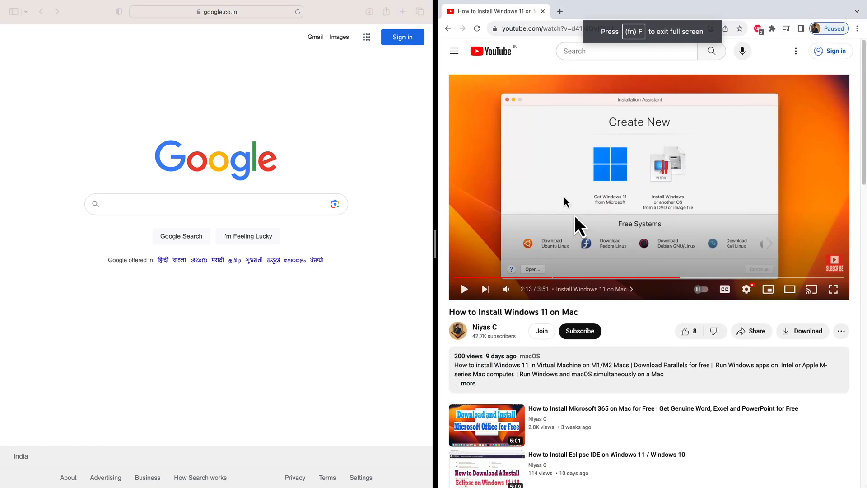
{"action": "mouse_move", "coordinate": [430, 340]}
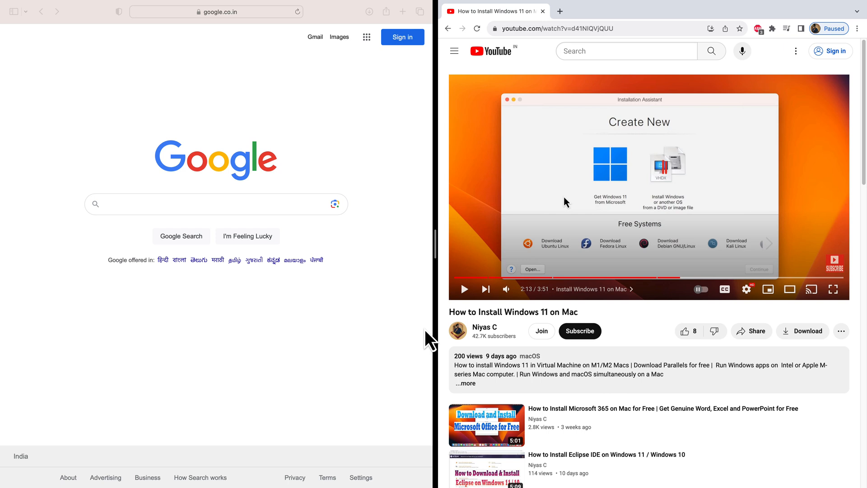
{"action": "mouse_move", "coordinate": [605, 25]}
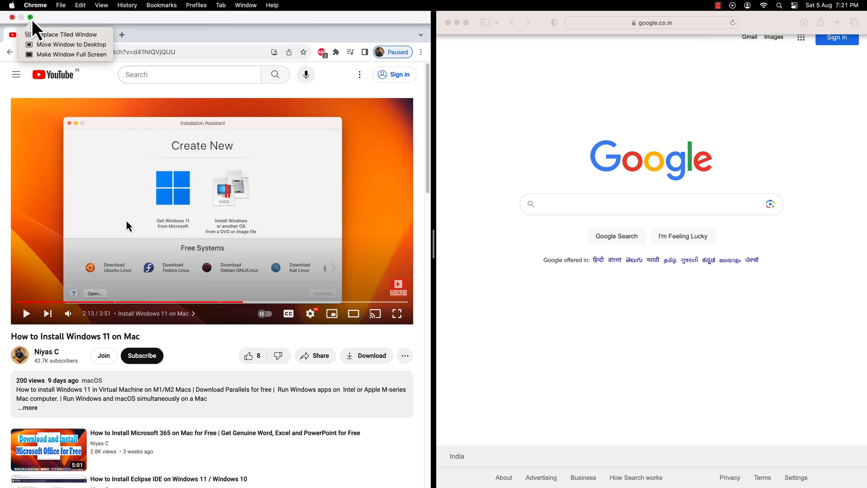
{"action": "mouse_move", "coordinate": [65, 34]}
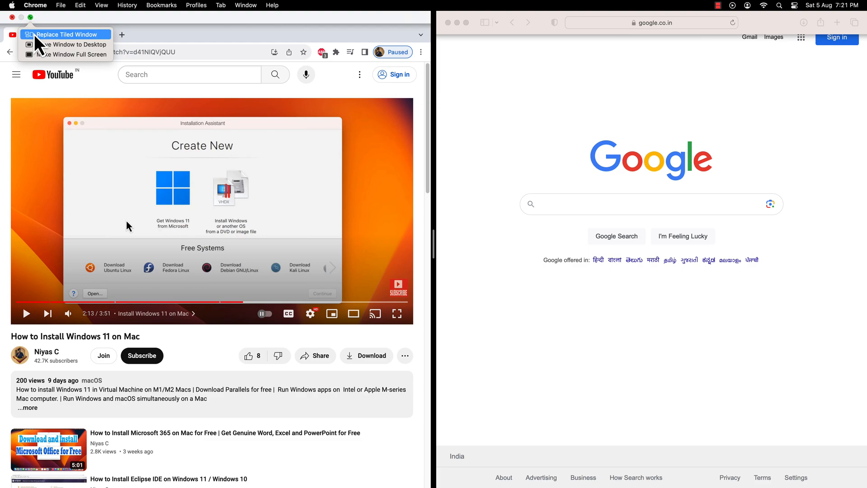
{"action": "mouse_move", "coordinate": [65, 44]}
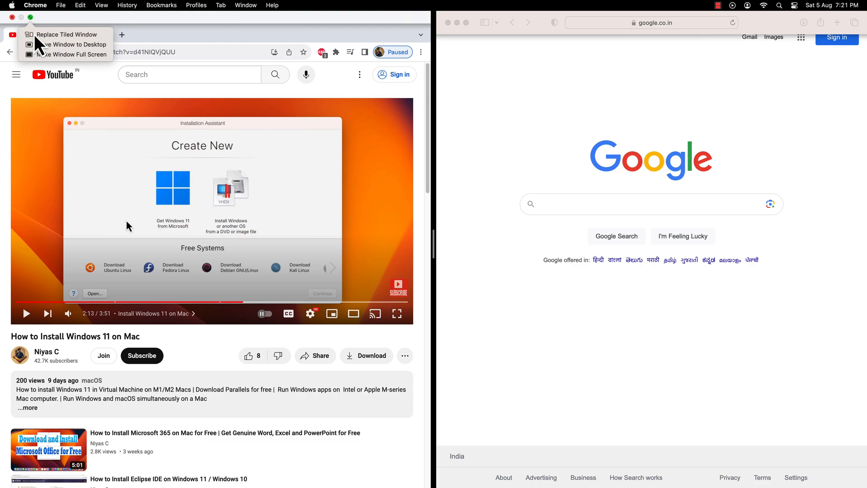
Replace Chrome's tiled half via its green button's Replace Tiled Window option.
{"action": "left_click", "coordinate": [66, 44]}
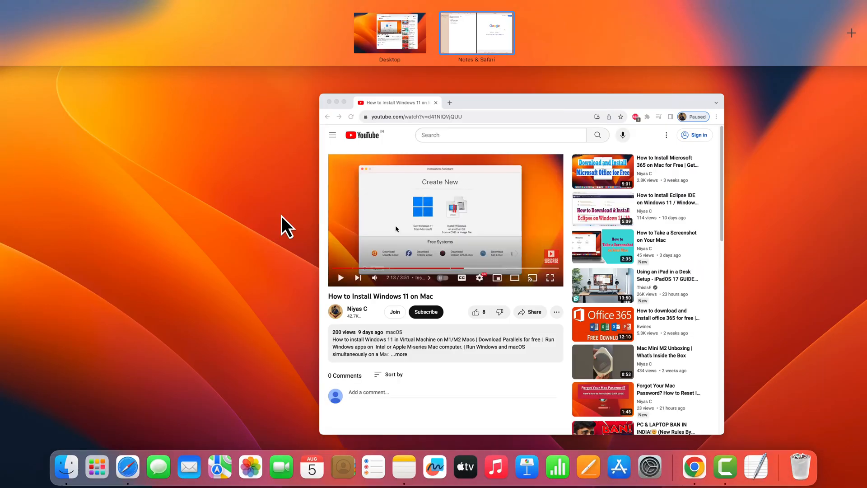
{"action": "mouse_move", "coordinate": [451, 47]}
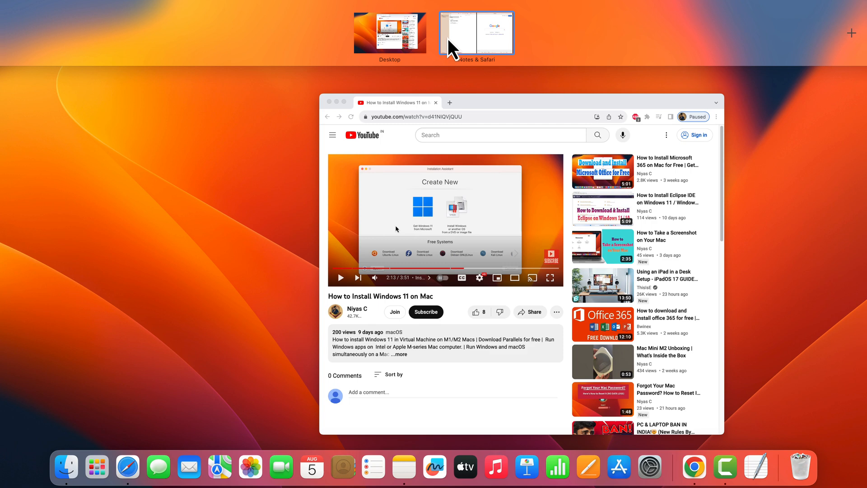
{"action": "mouse_move", "coordinate": [449, 28]}
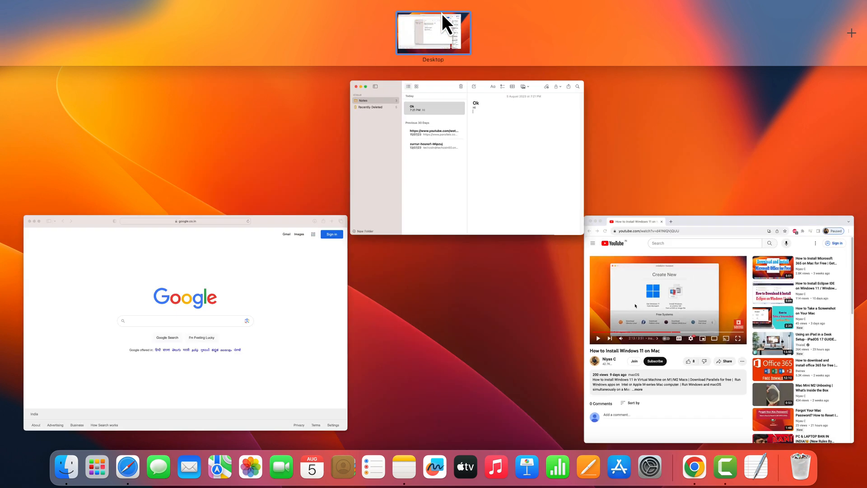
Select the Notes window in Mission Control to return to the desktop with Notes frontmost.
{"action": "left_click", "coordinate": [432, 32]}
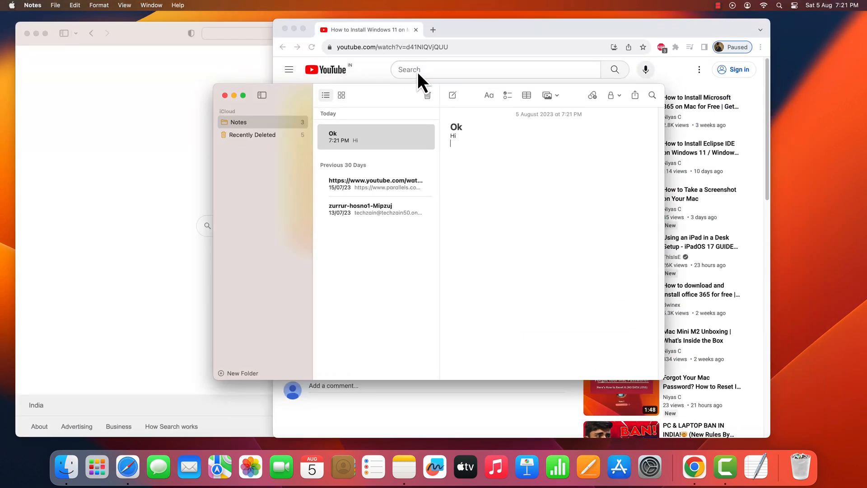
{"action": "mouse_move", "coordinate": [209, 98]}
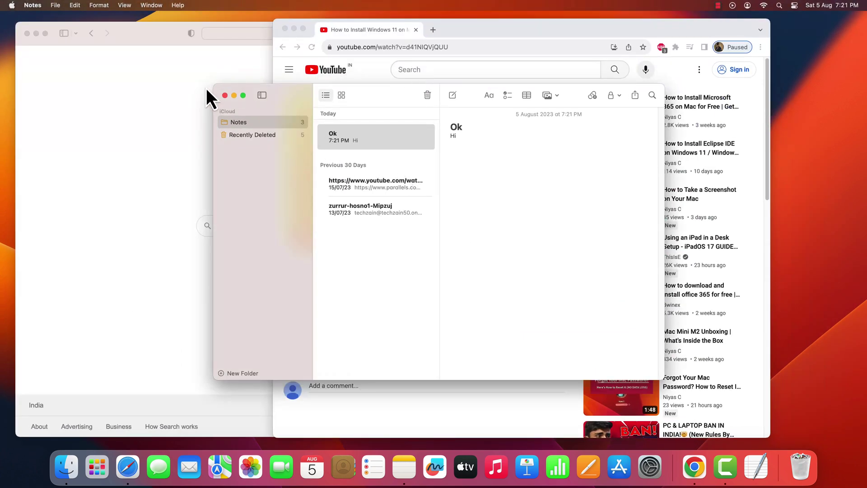
{"action": "mouse_move", "coordinate": [189, 111]}
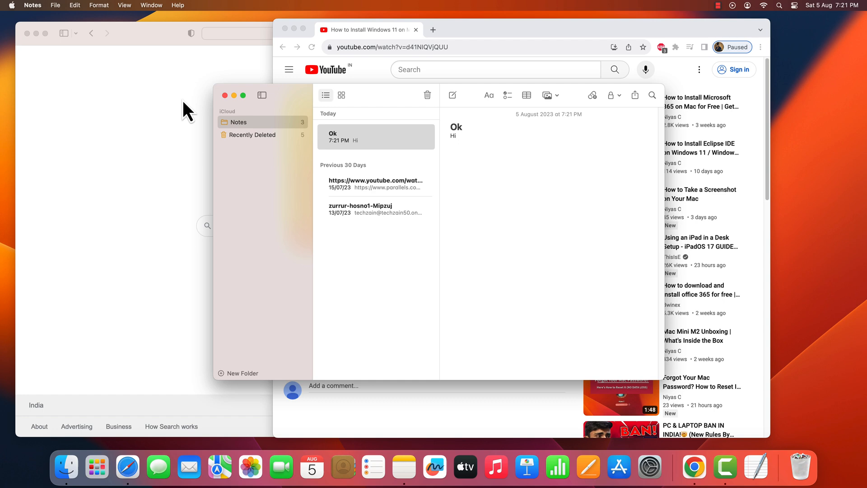